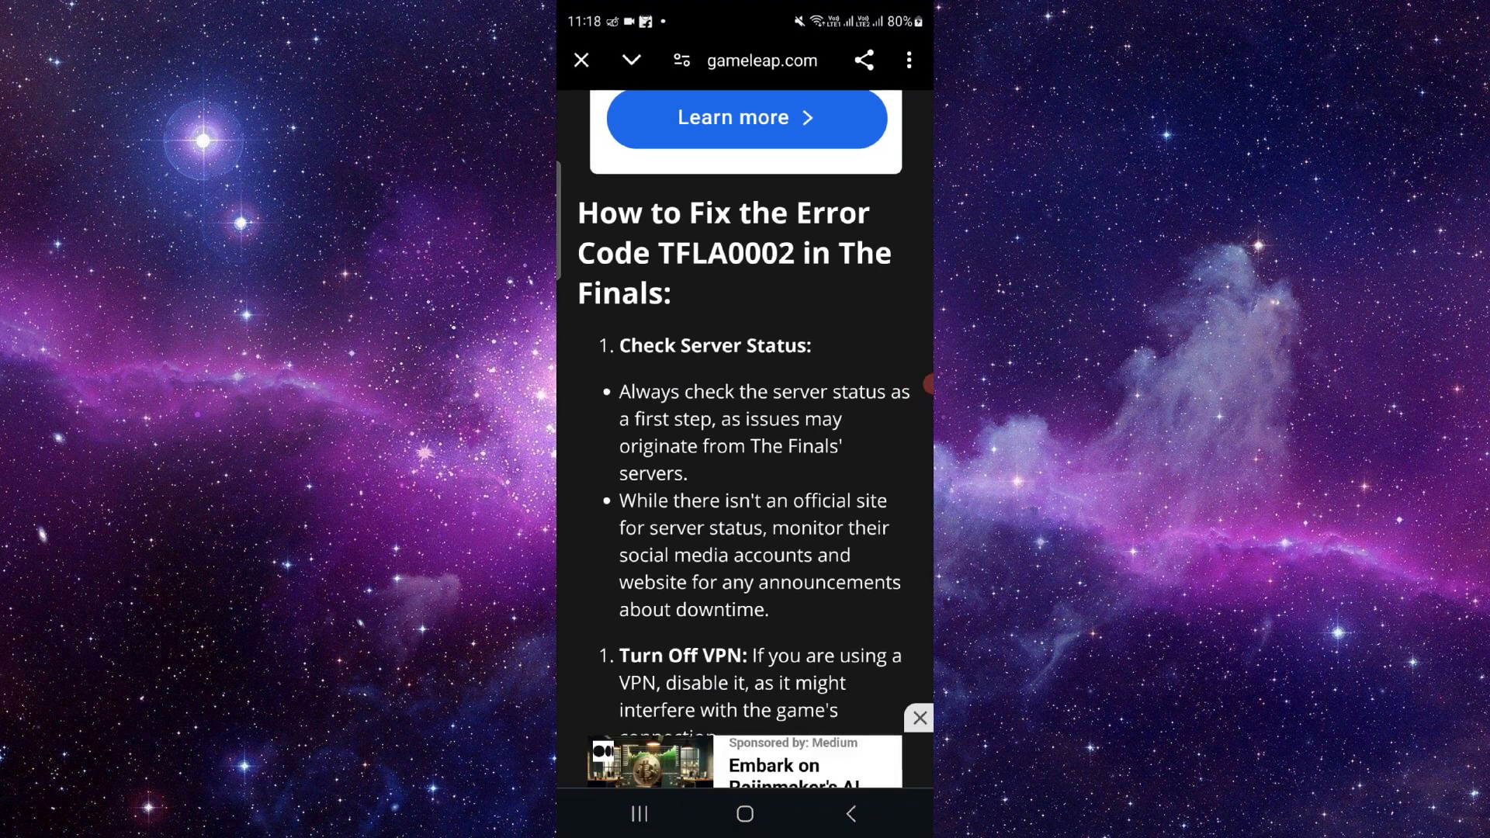
scroll(down, 3)
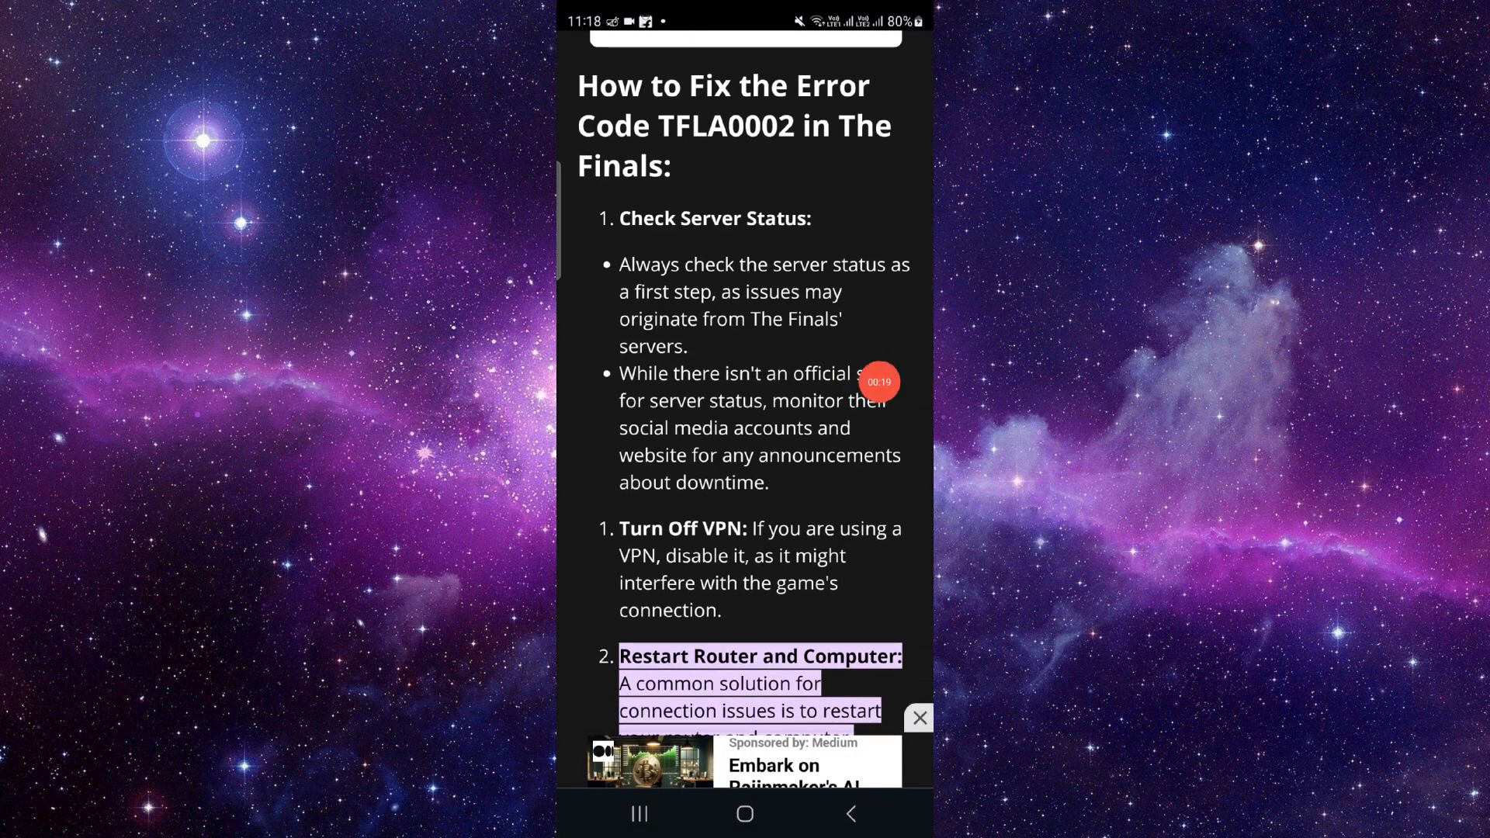
scroll(down, 3)
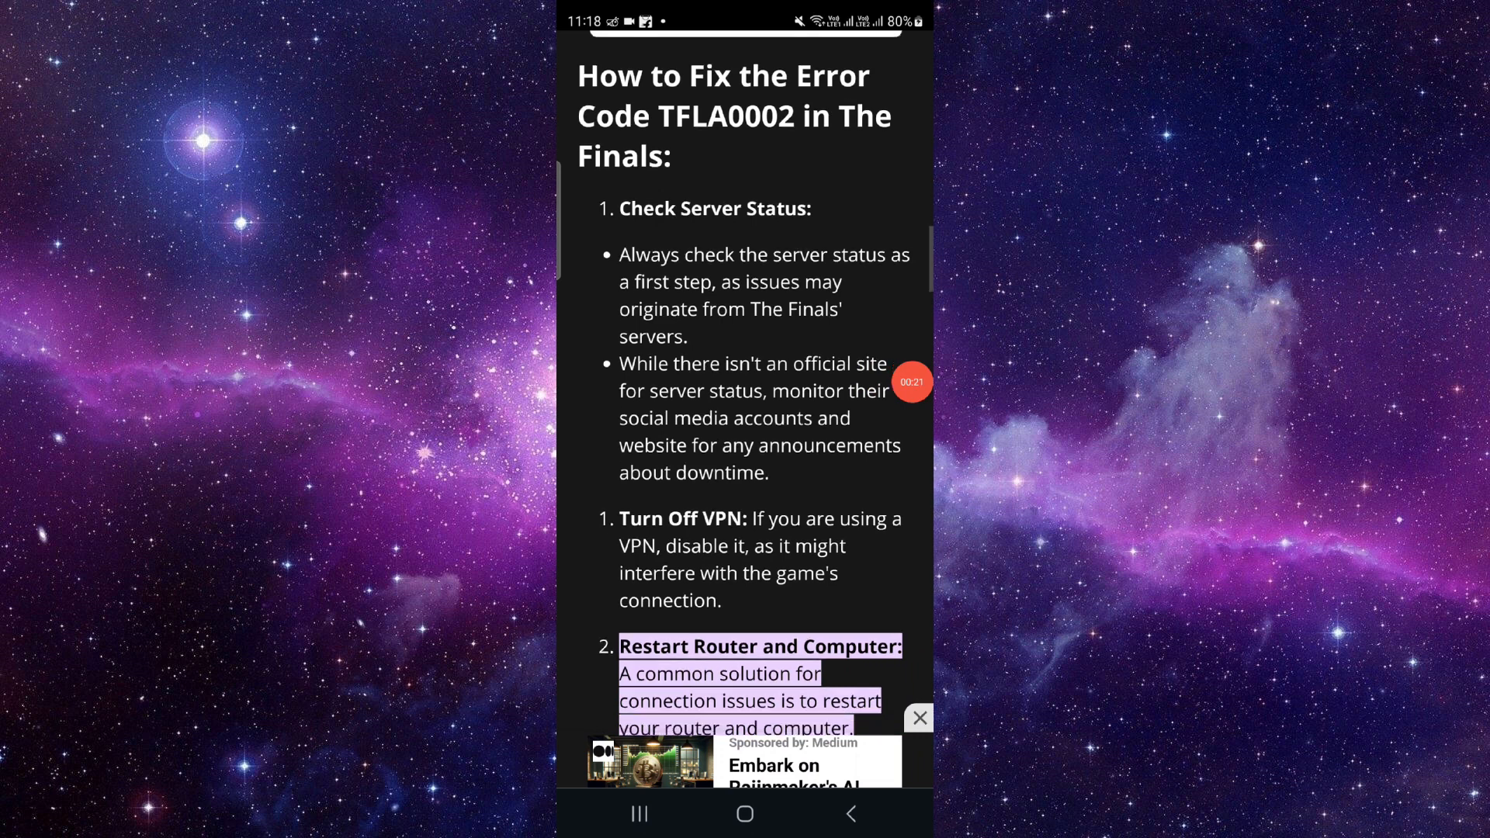
scroll(down, 3)
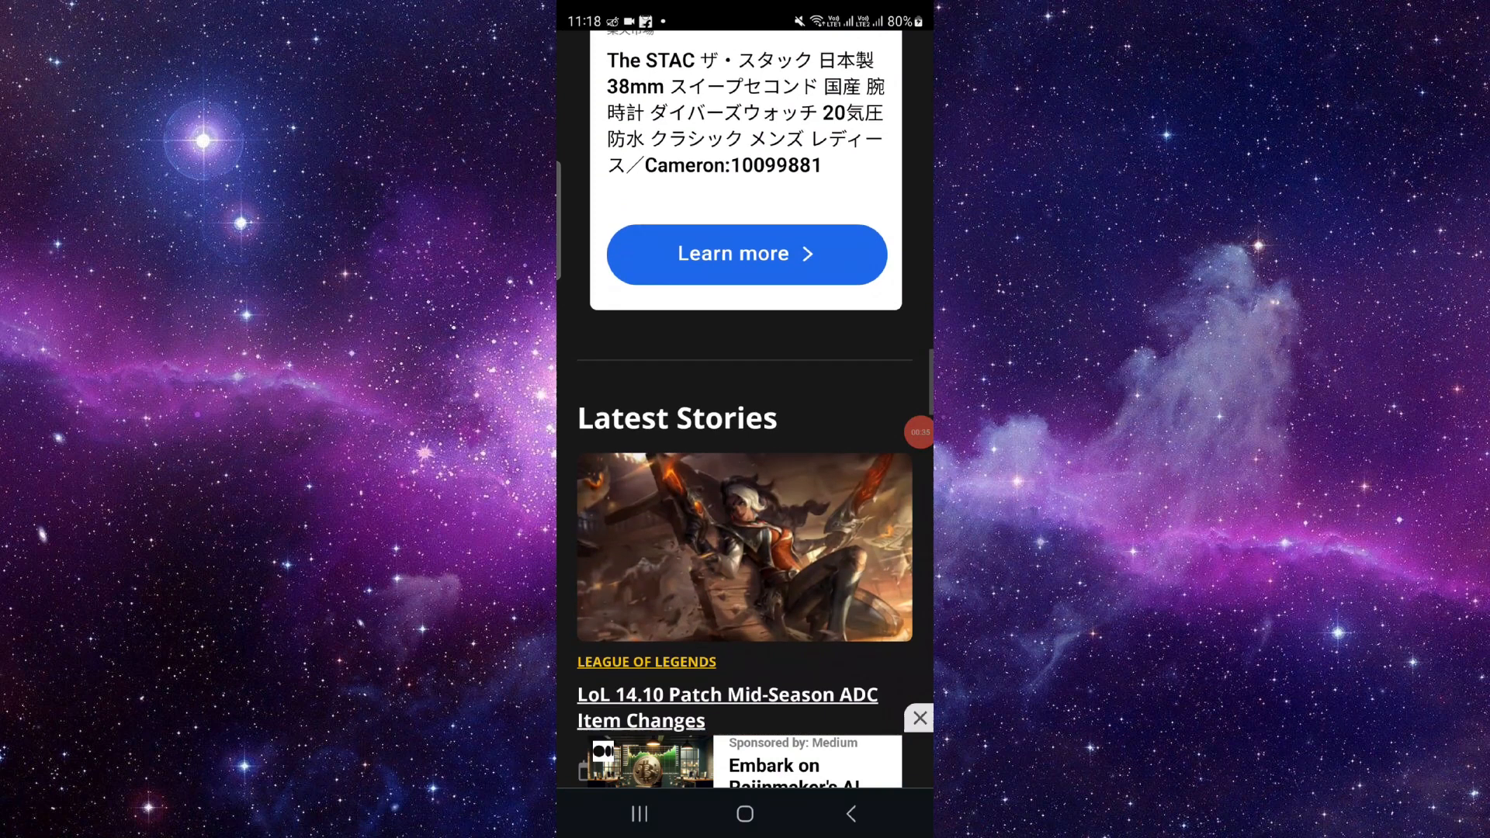
click(745, 253)
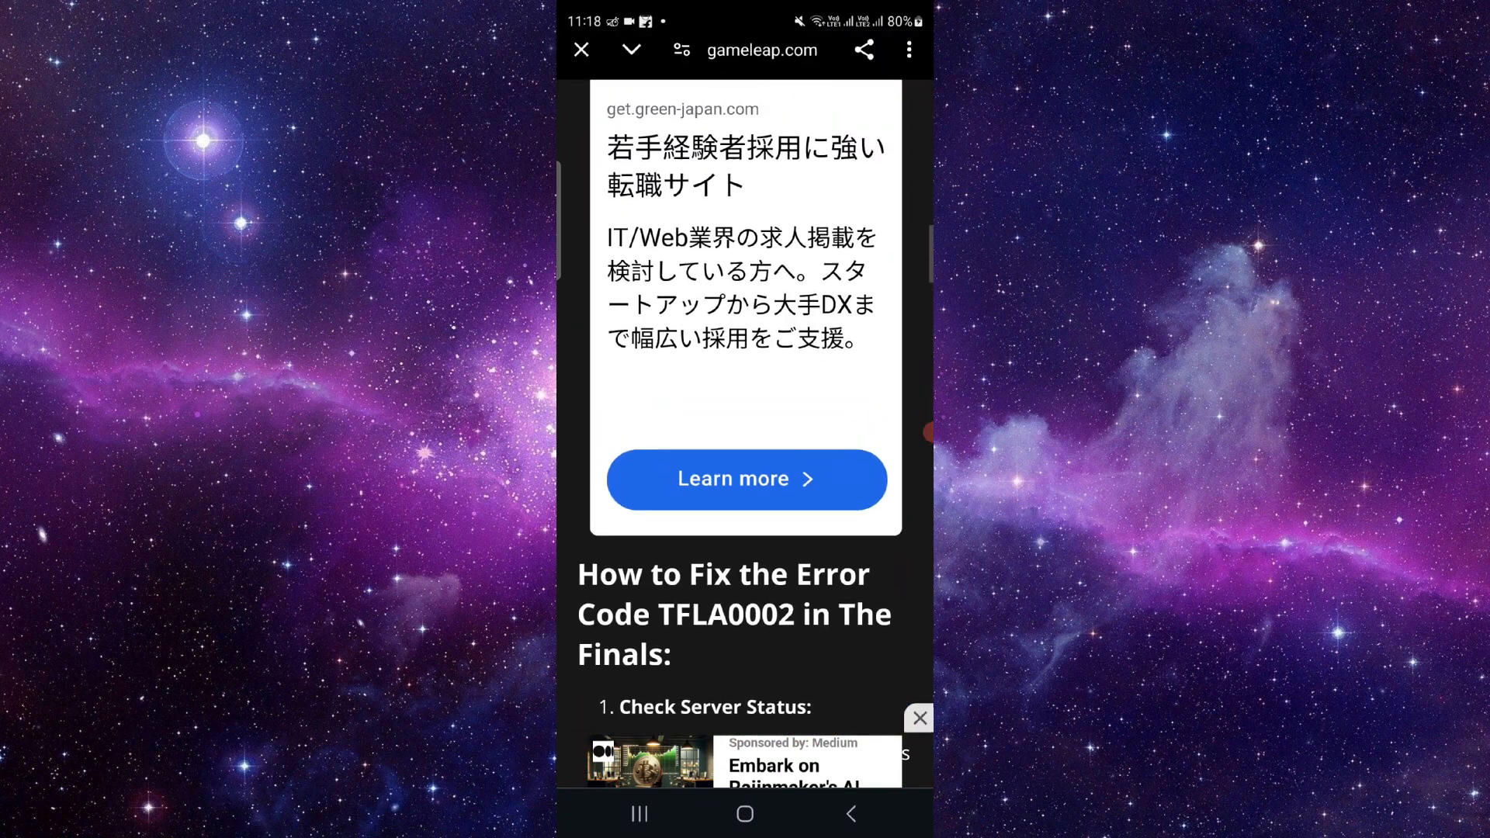
scroll(down, 3)
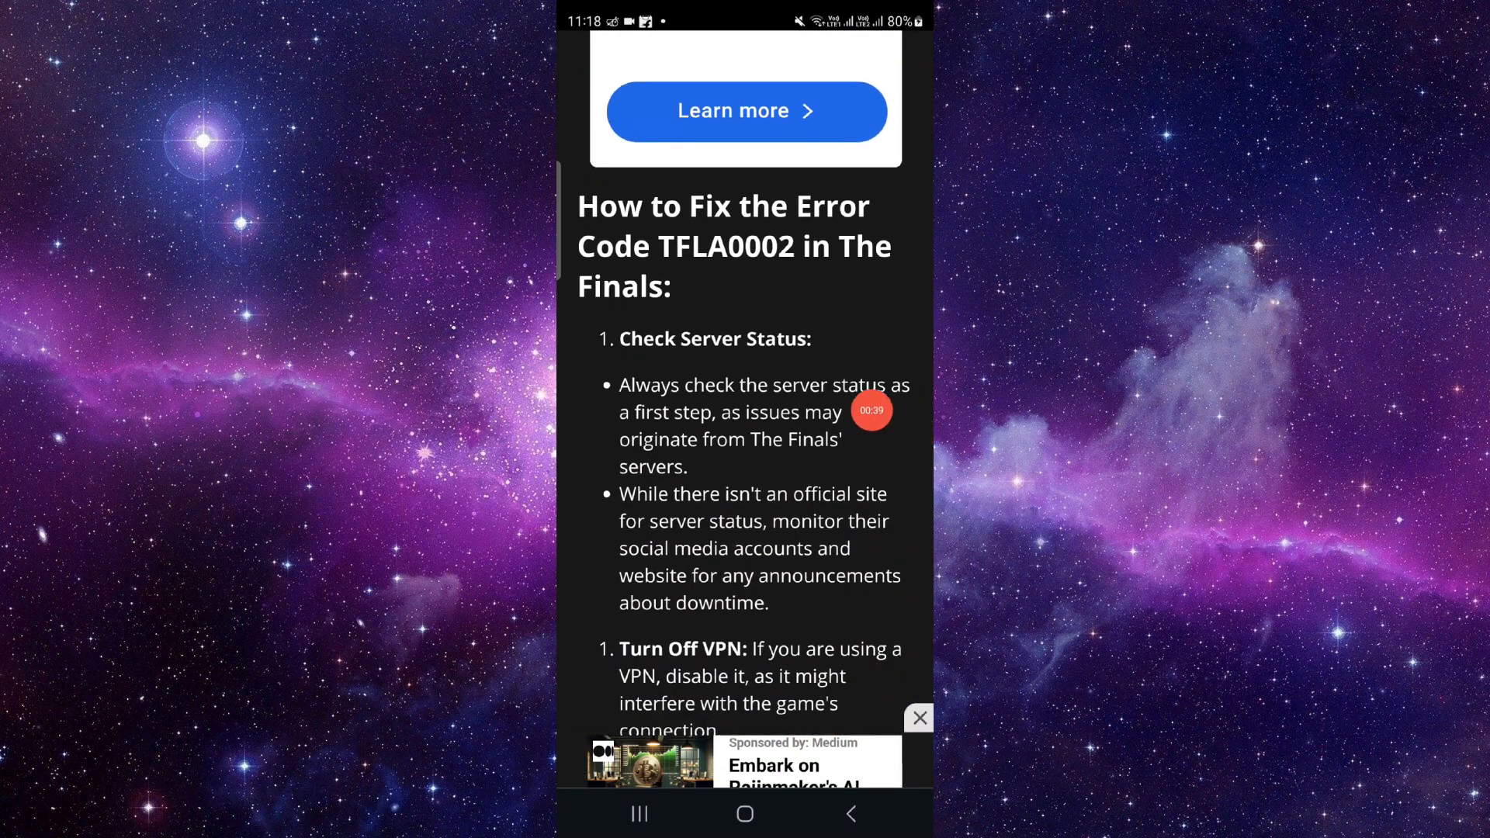